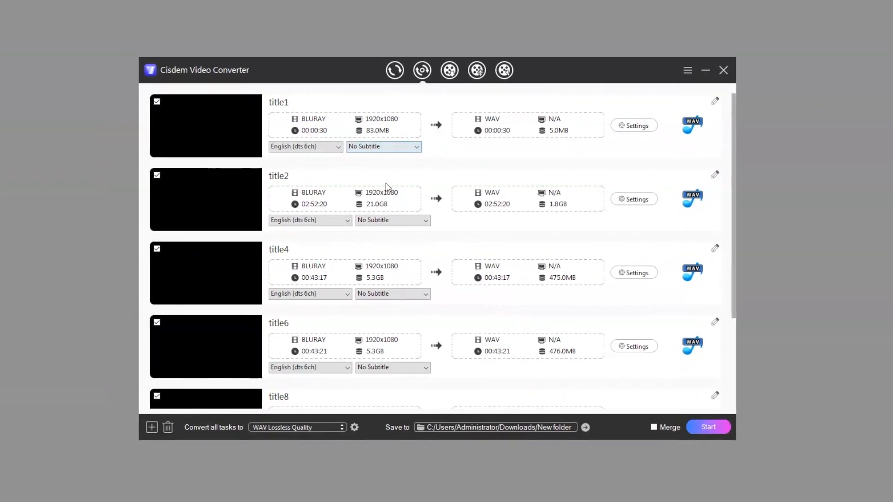
# - Scroll to title2, check its audio track choices, and set its subtitle to English
pyautogui.scroll(-3)
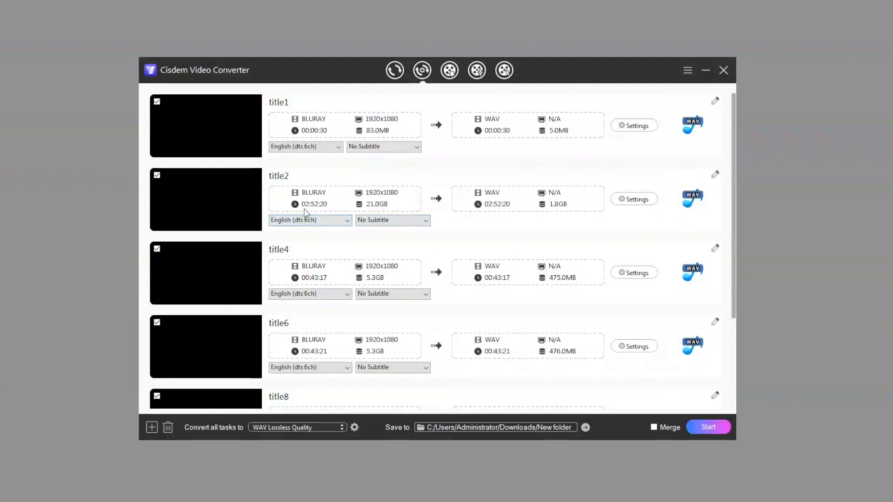
pyautogui.moveTo(332, 210)
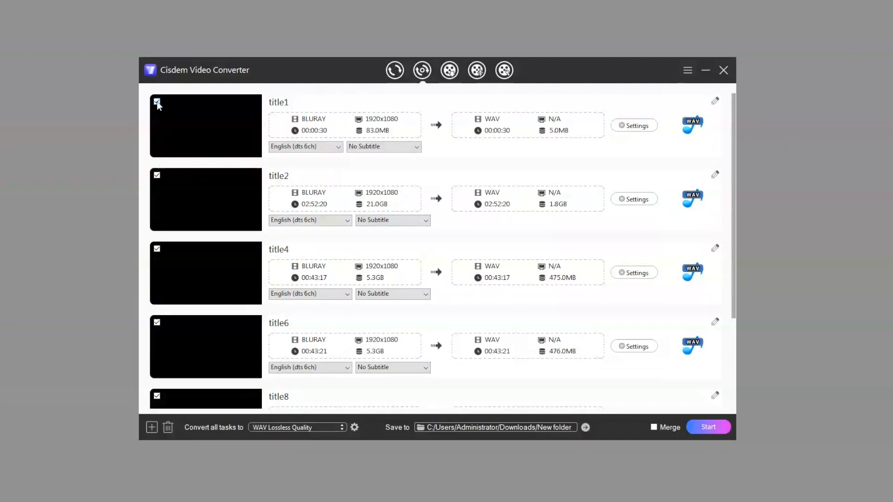
pyautogui.scroll(-3)
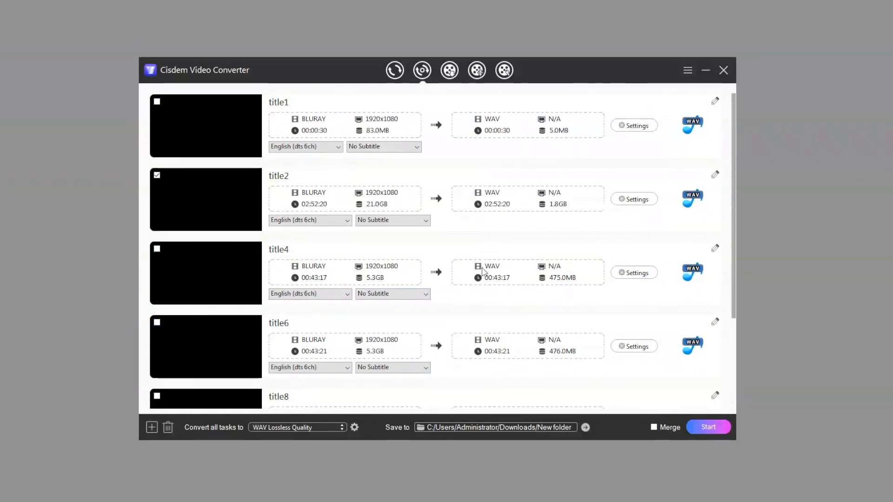
pyautogui.click(310, 220)
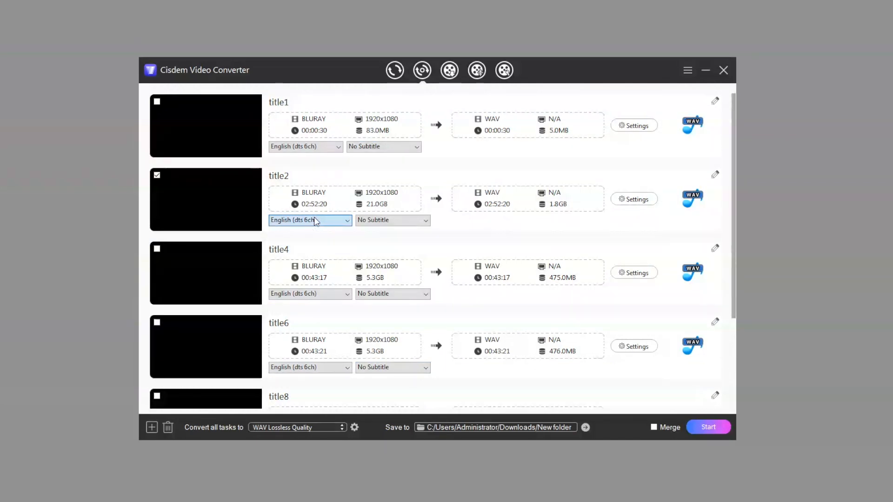
pyautogui.click(392, 220)
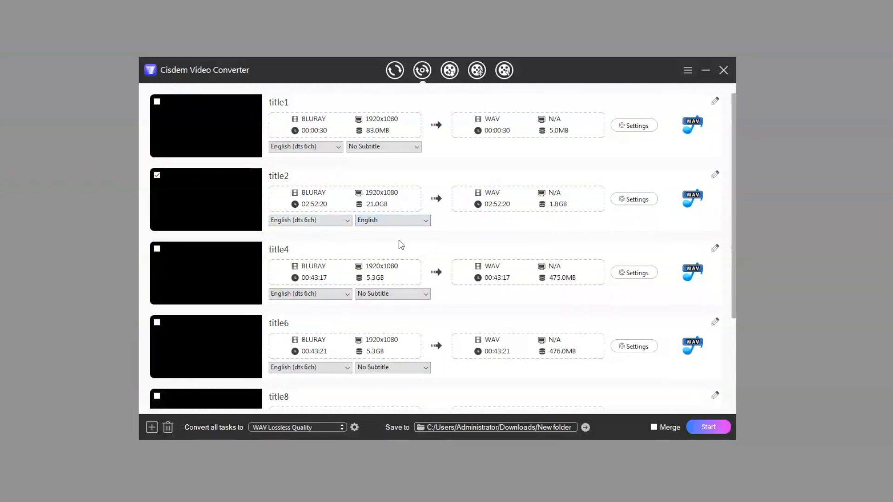
# - Browse the Video, Device and Web Video presets, then choose MP4 Same as source for all tasks
pyautogui.click(296, 427)
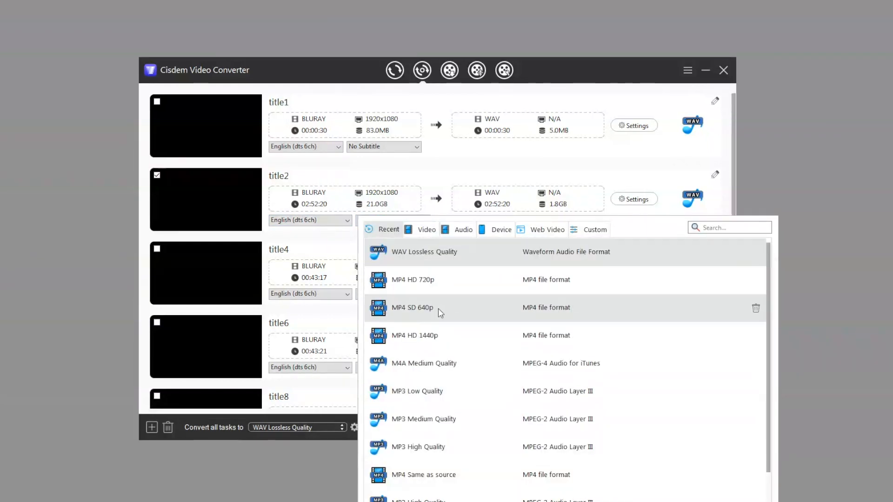
pyautogui.click(426, 230)
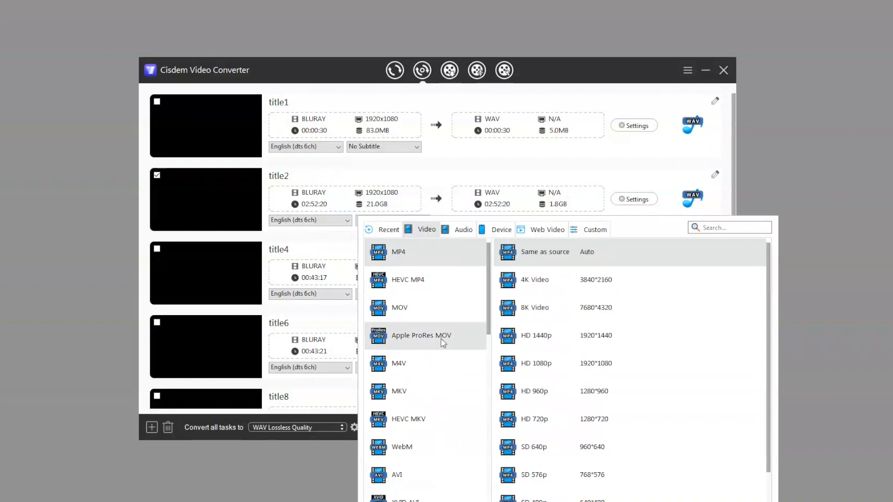
pyautogui.scroll(-3)
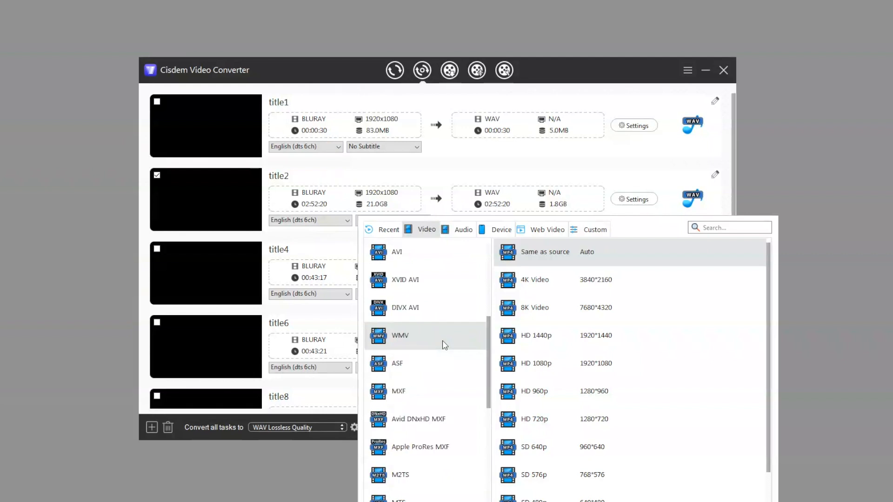
pyautogui.click(500, 230)
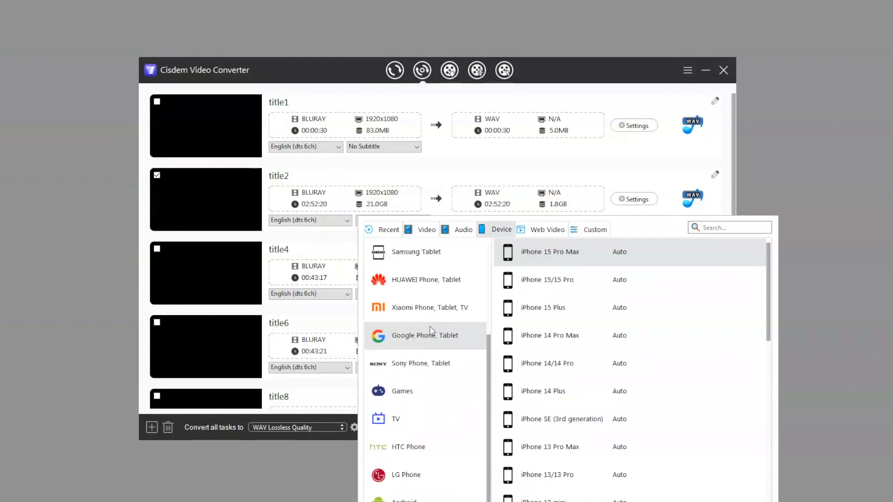
pyautogui.click(546, 230)
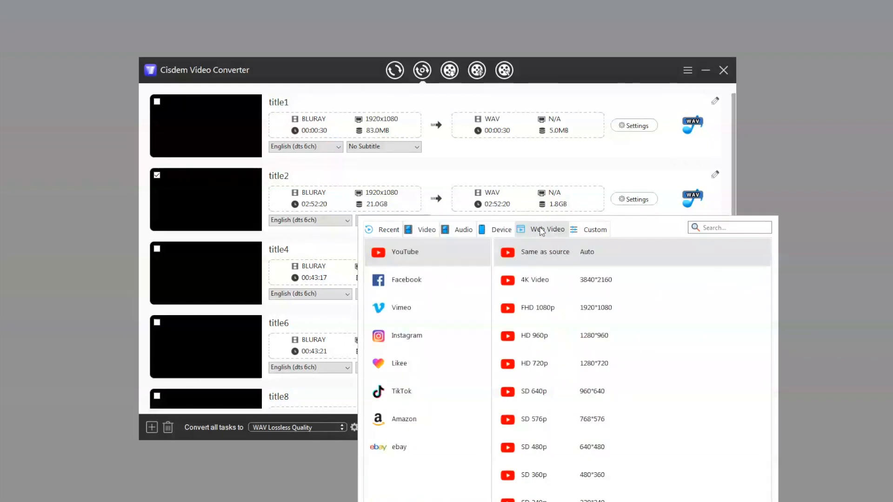
pyautogui.moveTo(428, 244)
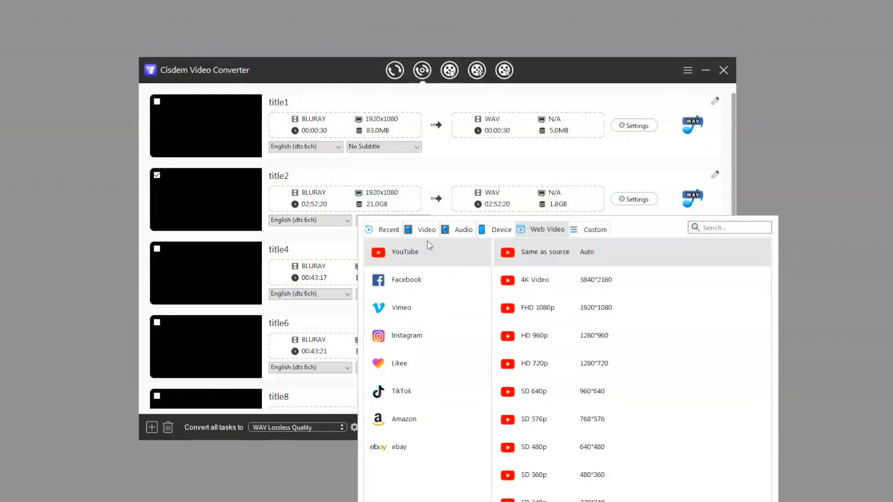
pyautogui.click(426, 230)
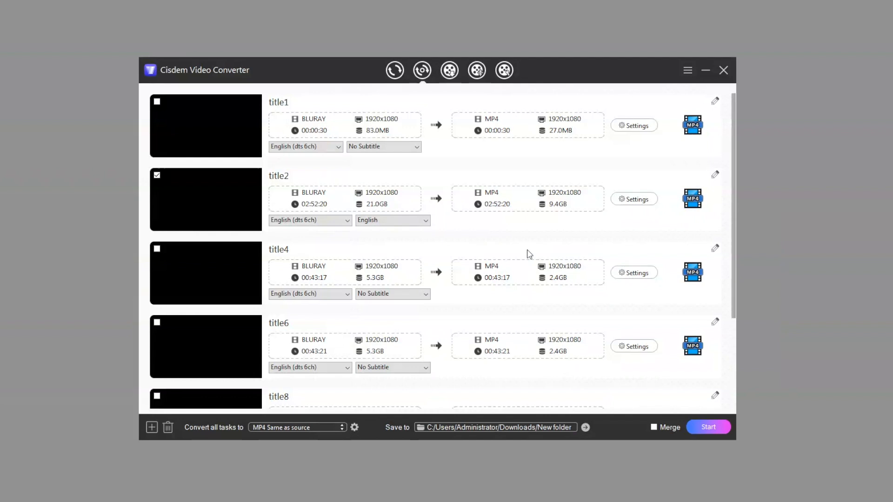
pyautogui.moveTo(627, 205)
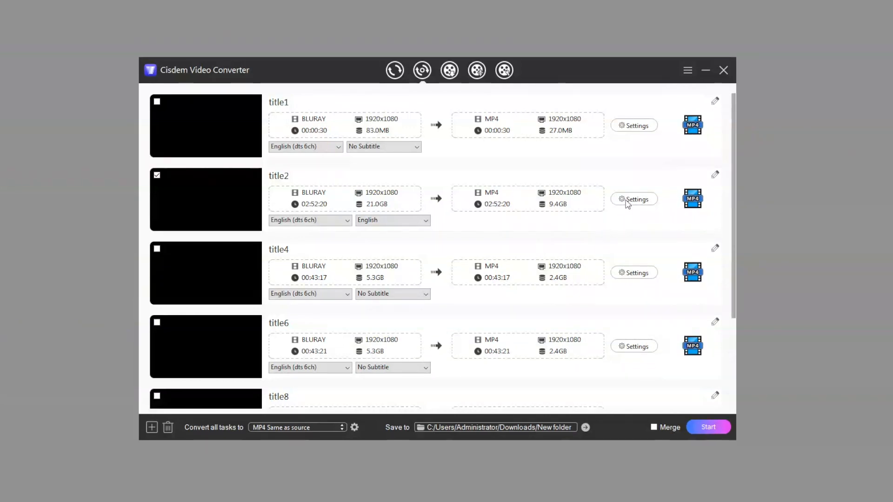
pyautogui.click(633, 199)
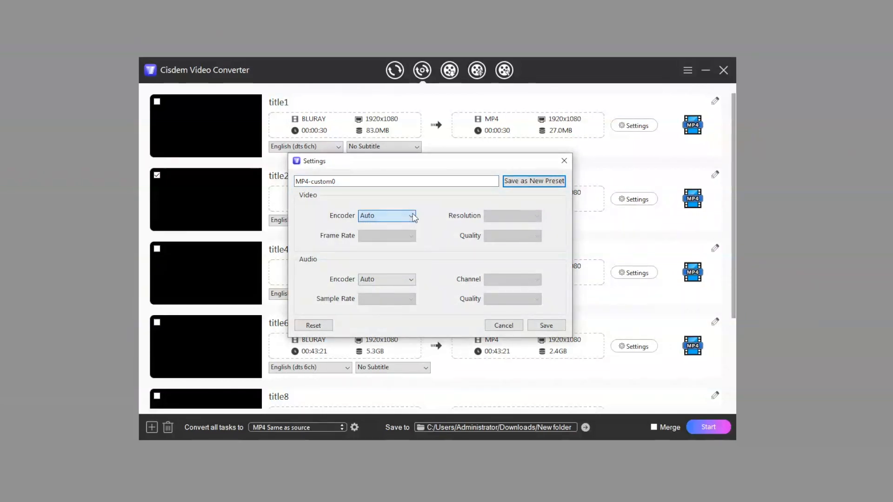
pyautogui.click(413, 280)
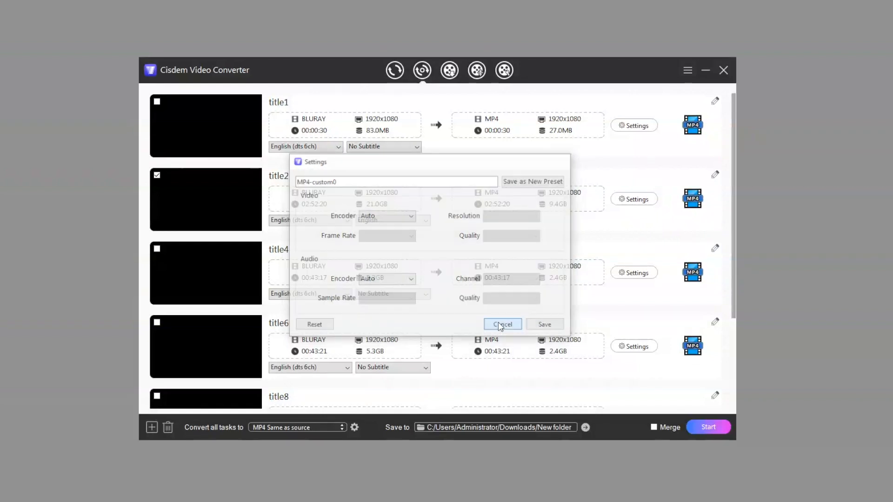
pyautogui.click(501, 324)
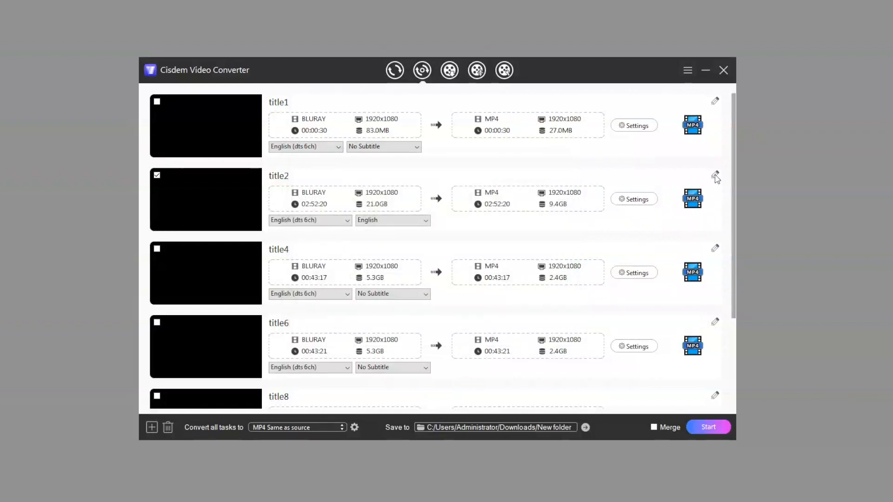
# - In title2's editor, pause the preview, trim to 00:24:39–01:47:40, and bring up cropping
pyautogui.click(714, 176)
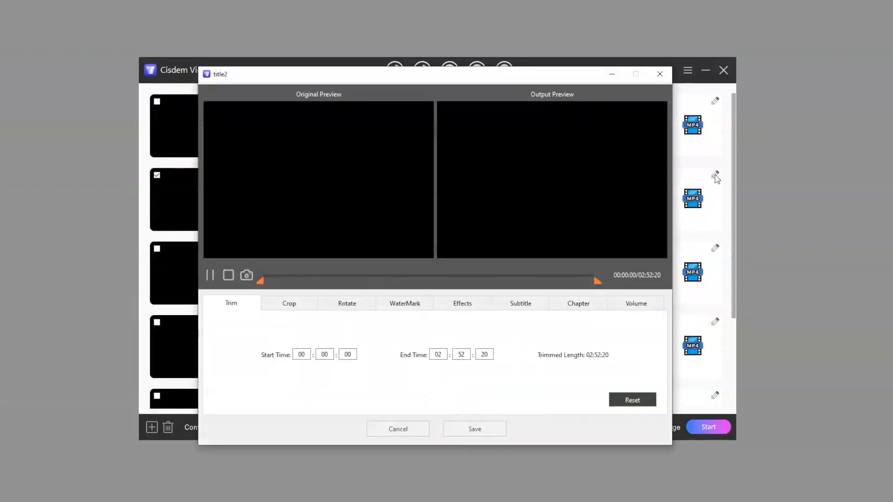
pyautogui.click(209, 275)
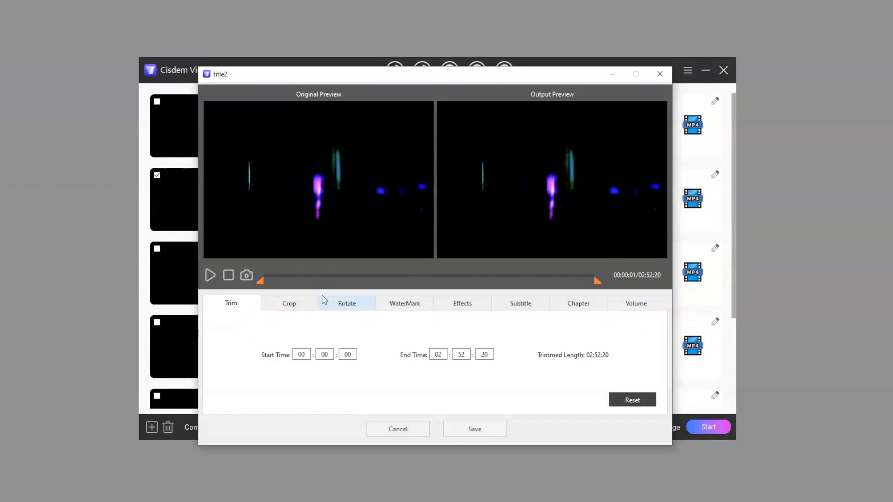
pyautogui.moveTo(261, 280); pyautogui.dragTo(308, 279)
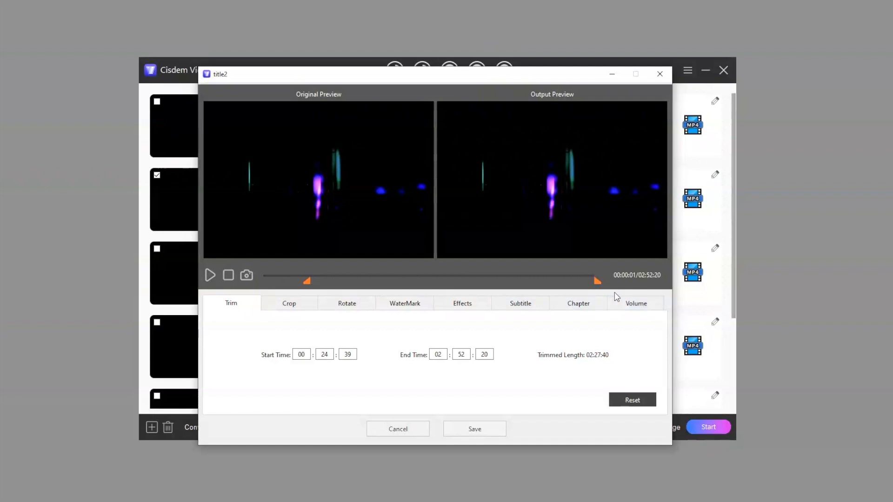
pyautogui.moveTo(596, 281); pyautogui.dragTo(472, 281)
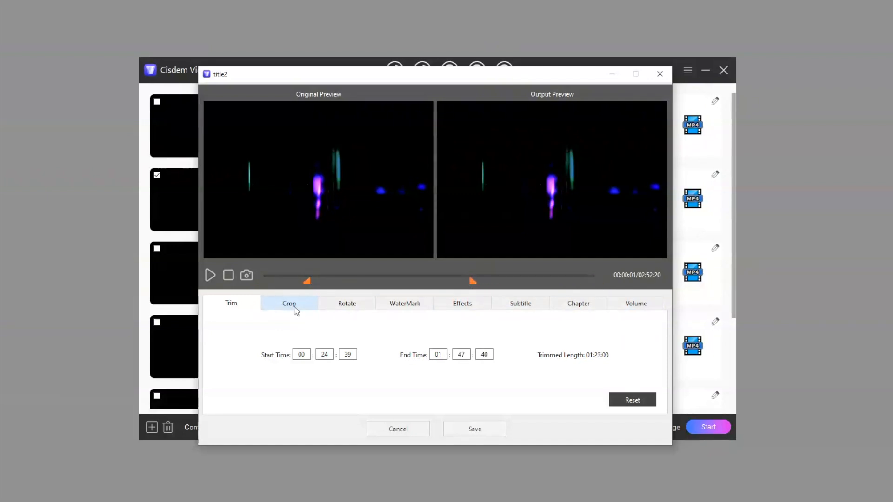
pyautogui.click(288, 303)
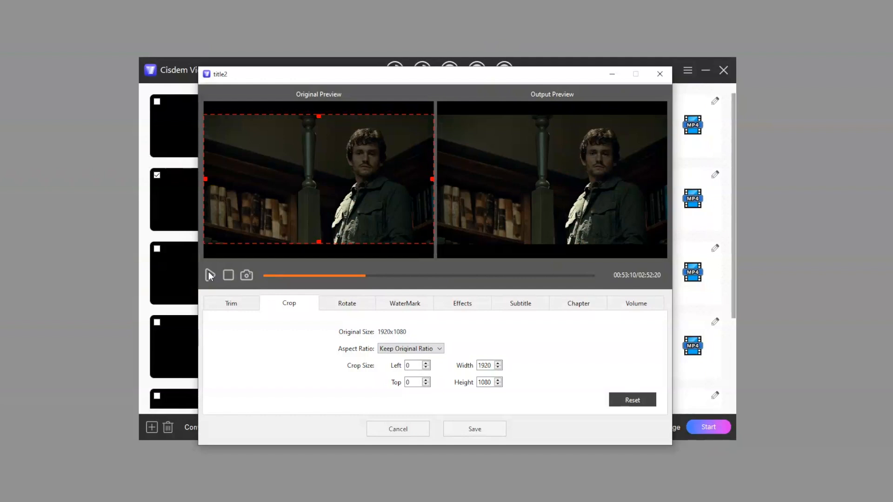
pyautogui.moveTo(284, 254)
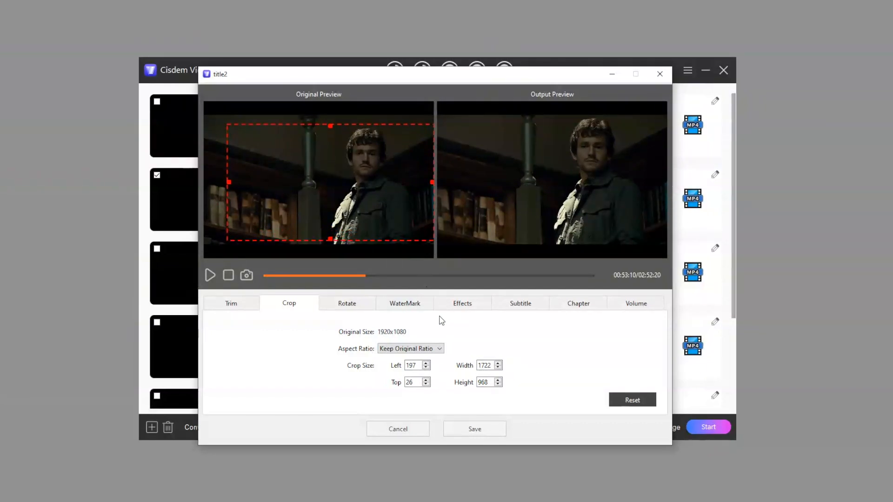
# - Flip the video horizontally and add a text watermark reading 'cisdem'
pyautogui.click(346, 303)
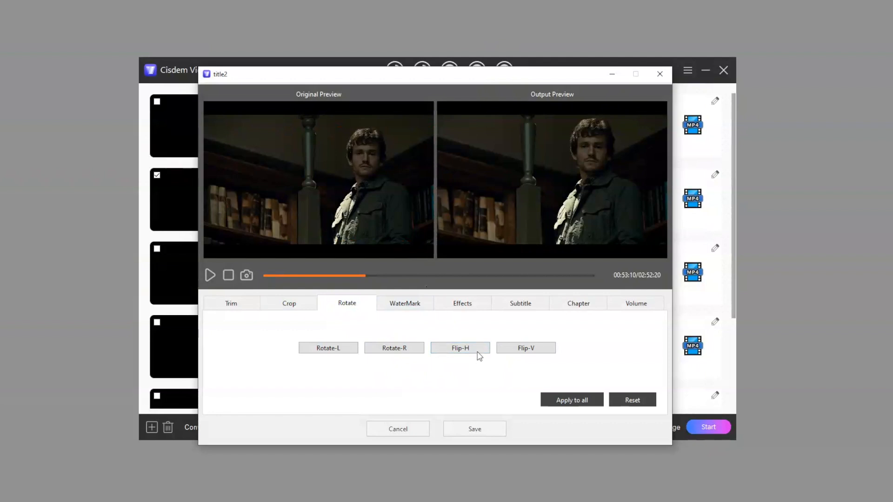
pyautogui.click(460, 348)
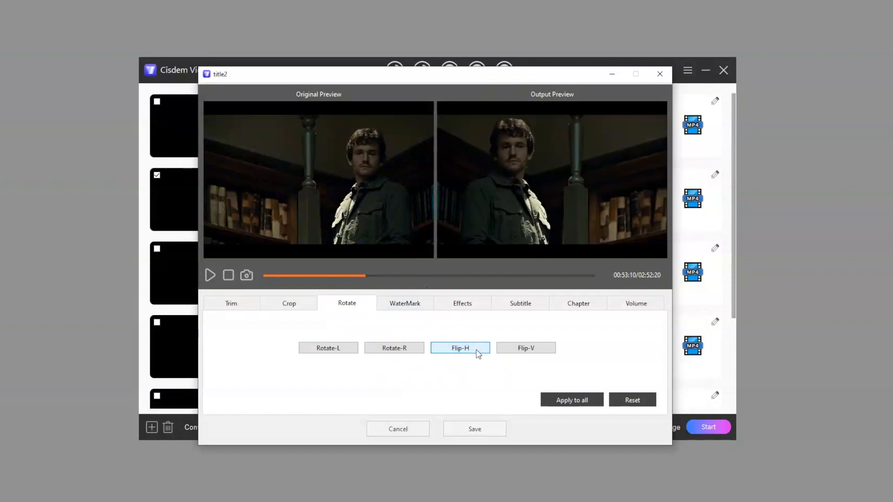
pyautogui.click(405, 303)
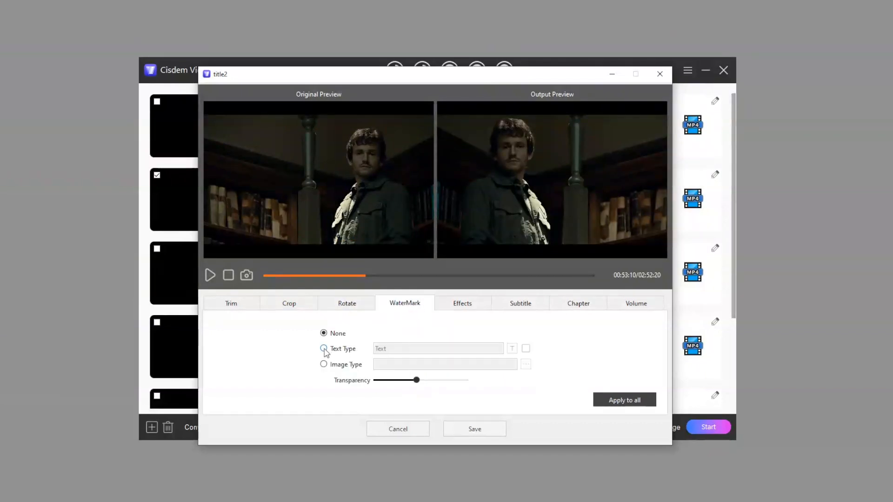
pyautogui.click(323, 348)
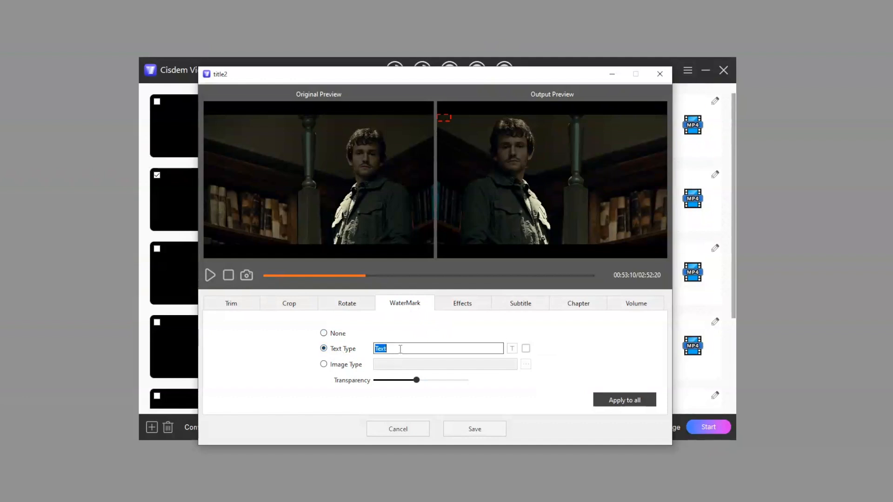
pyautogui.write('cisdem')
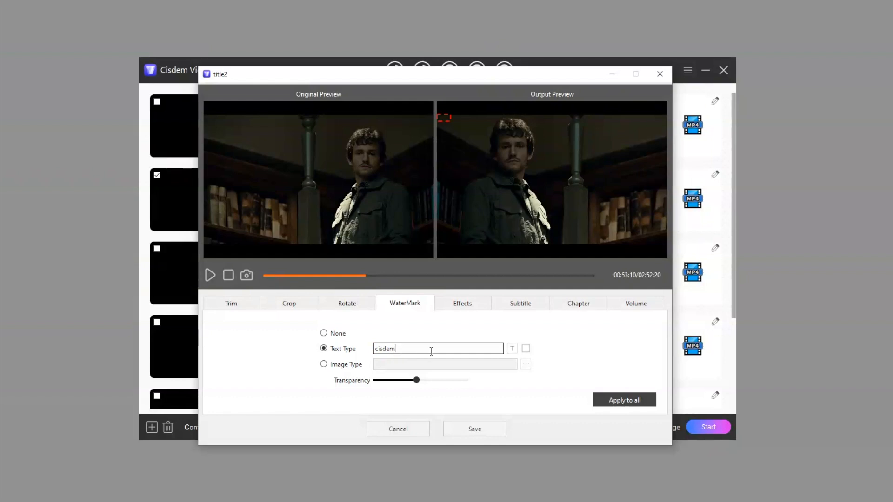
# - Set the watermark colour and font, and drag it near the bottom-left
pyautogui.click(512, 348)
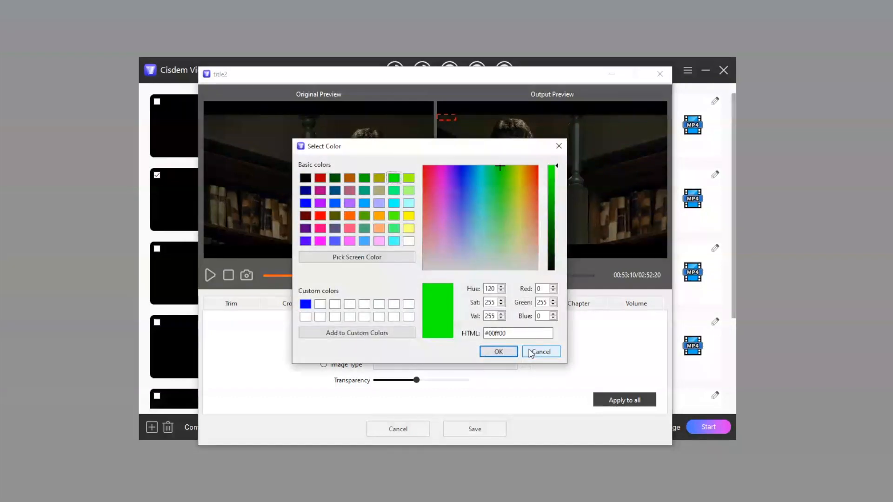
pyautogui.click(305, 203)
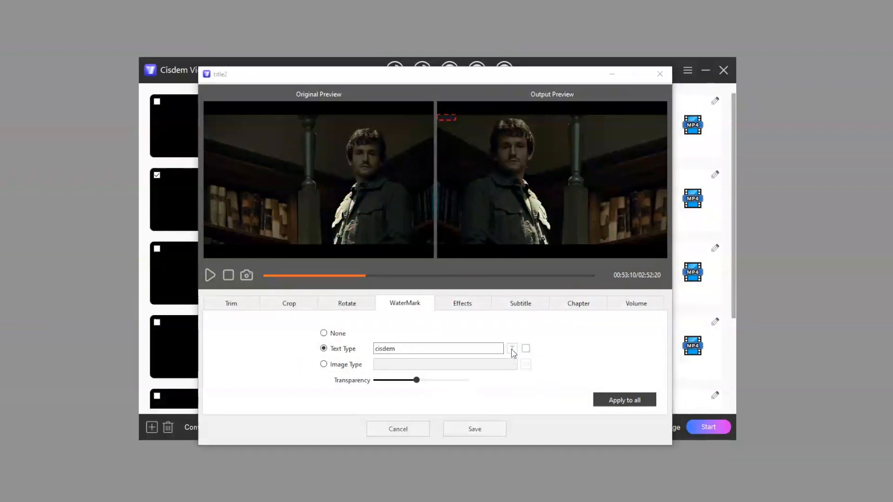
pyautogui.click(512, 348)
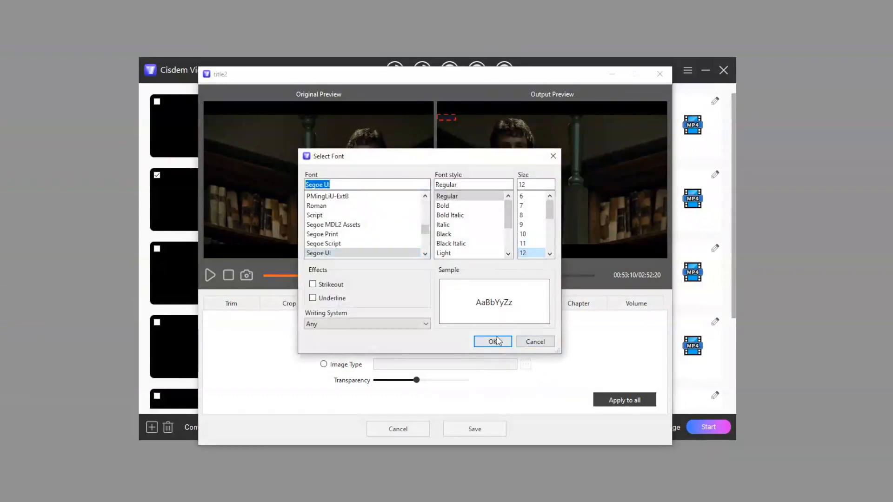
pyautogui.click(492, 342)
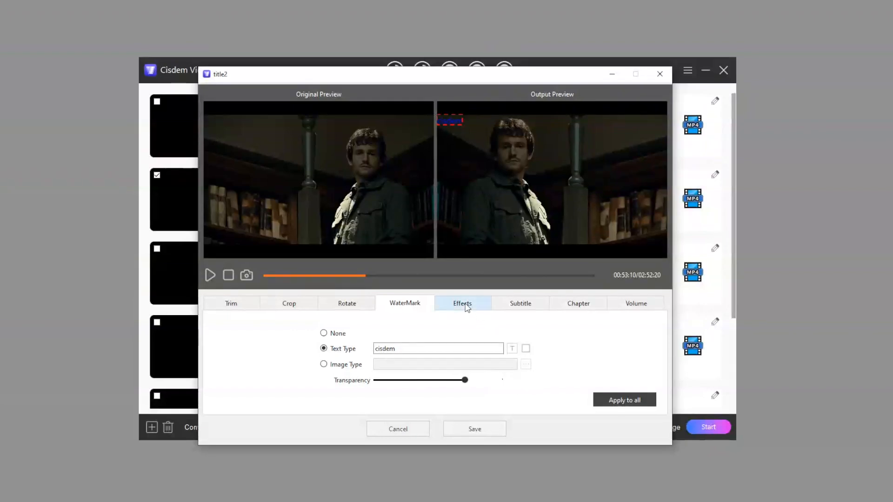
pyautogui.moveTo(449, 119); pyautogui.dragTo(453, 200)
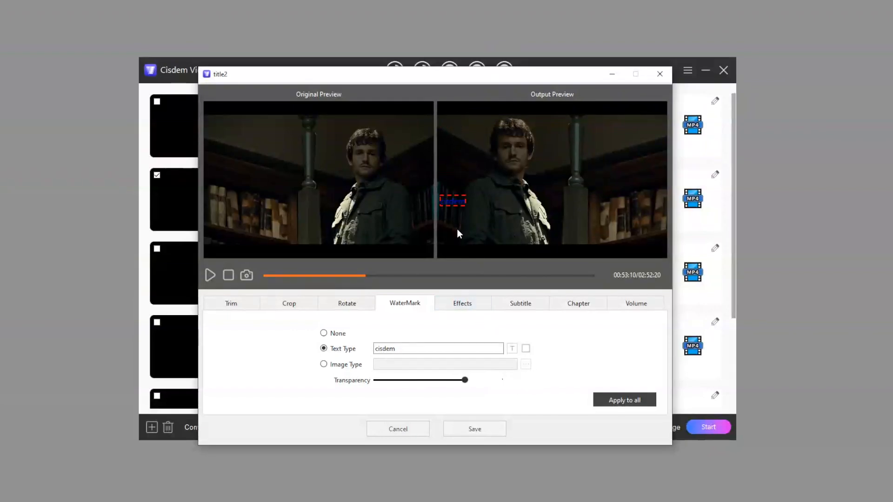
pyautogui.moveTo(453, 200); pyautogui.dragTo(462, 238)
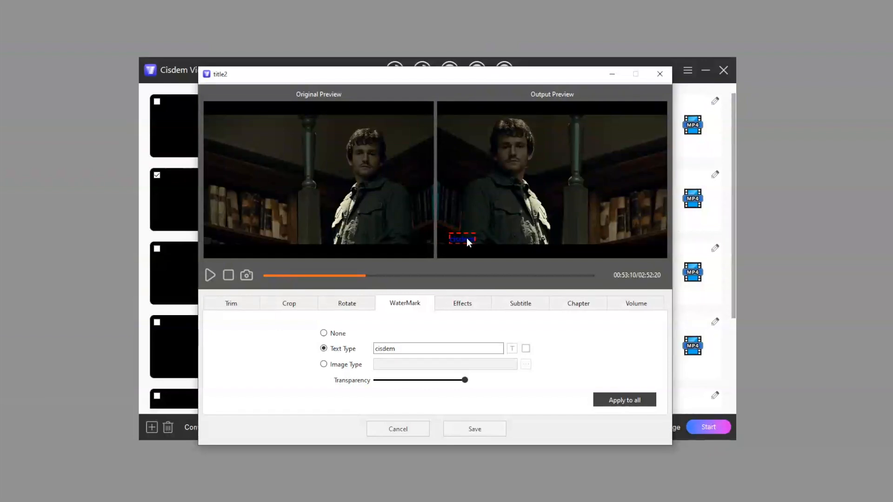
# - On the Effects tab, drag the Brightness and Saturation sliders well to the right
pyautogui.click(462, 303)
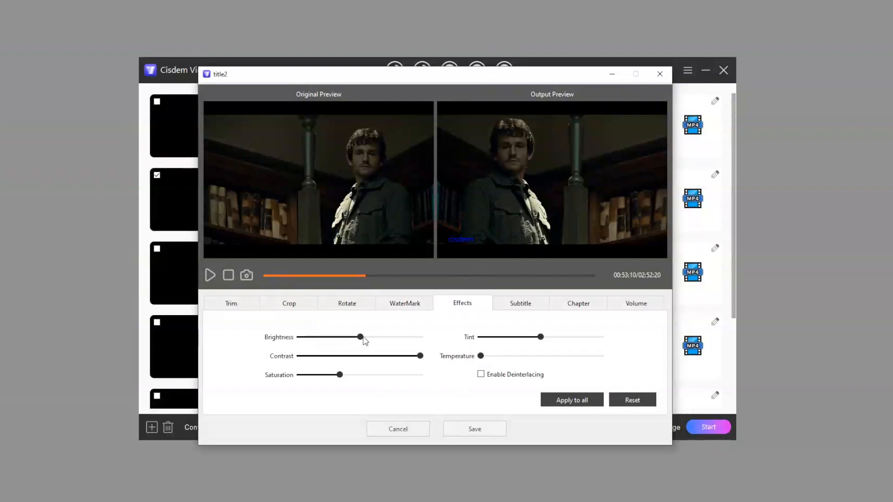
pyautogui.moveTo(360, 336); pyautogui.dragTo(373, 336)
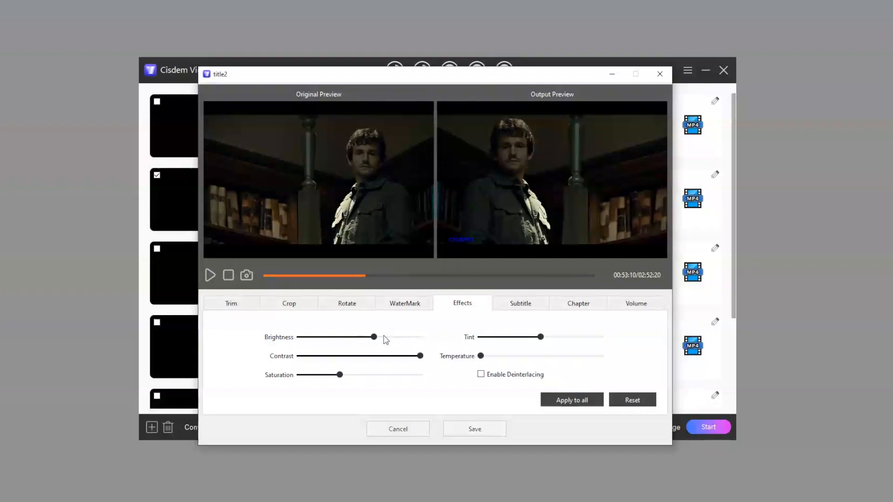
pyautogui.moveTo(373, 336); pyautogui.dragTo(390, 337)
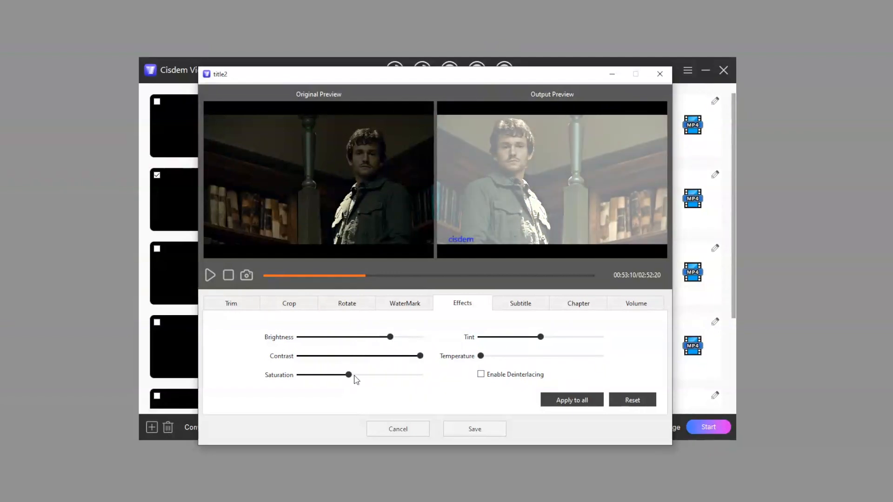
pyautogui.moveTo(348, 375); pyautogui.dragTo(363, 375)
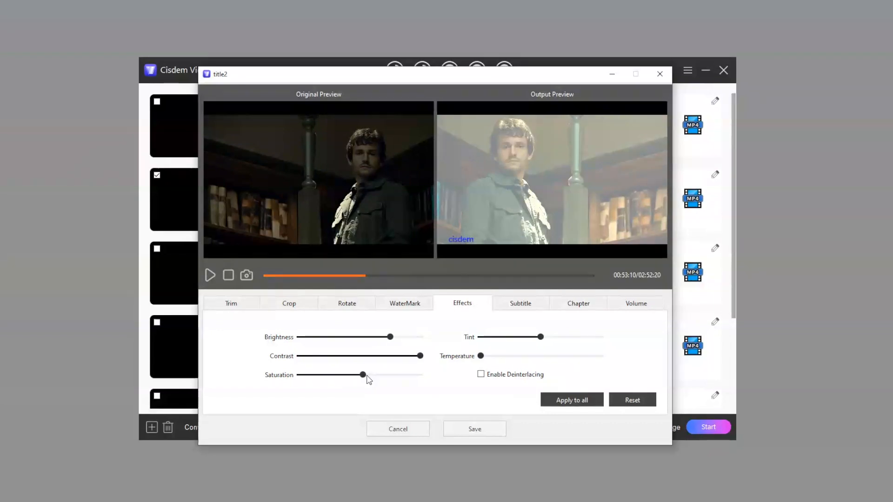
pyautogui.moveTo(363, 375); pyautogui.dragTo(386, 374)
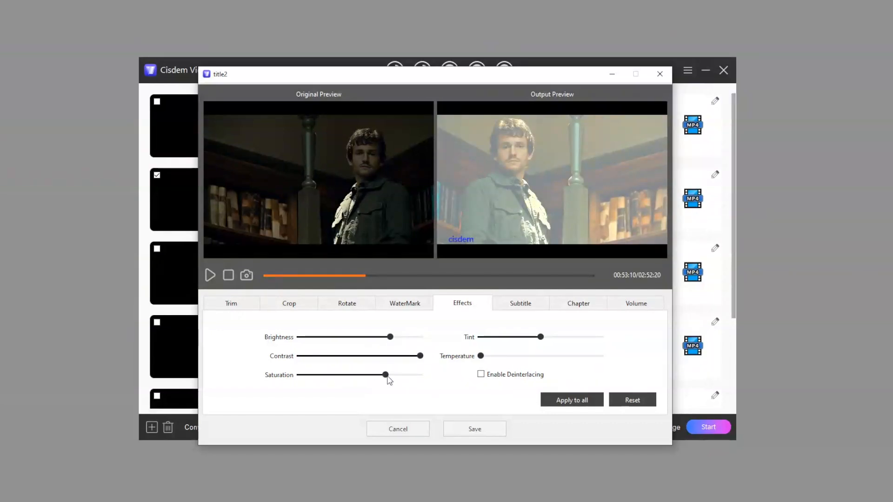
pyautogui.moveTo(386, 374); pyautogui.dragTo(395, 375)
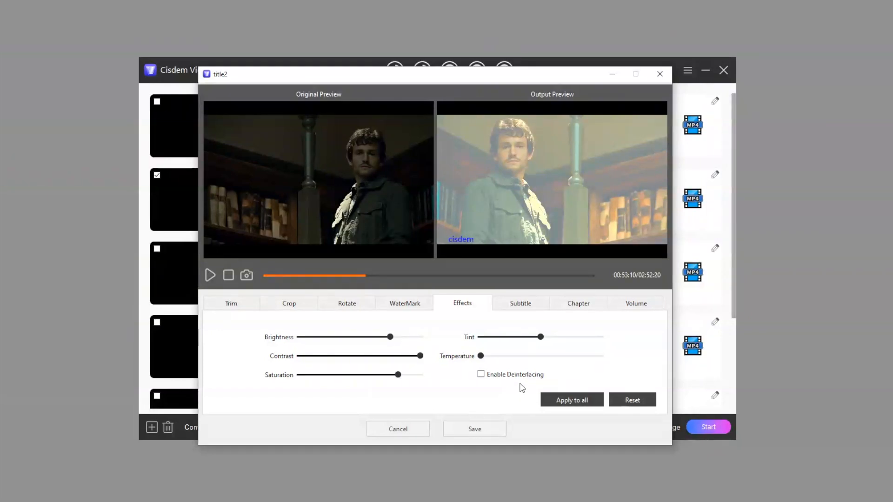
# - Review the subtitle and chapter options, enable a 1s audio Fade In, and save
pyautogui.click(520, 303)
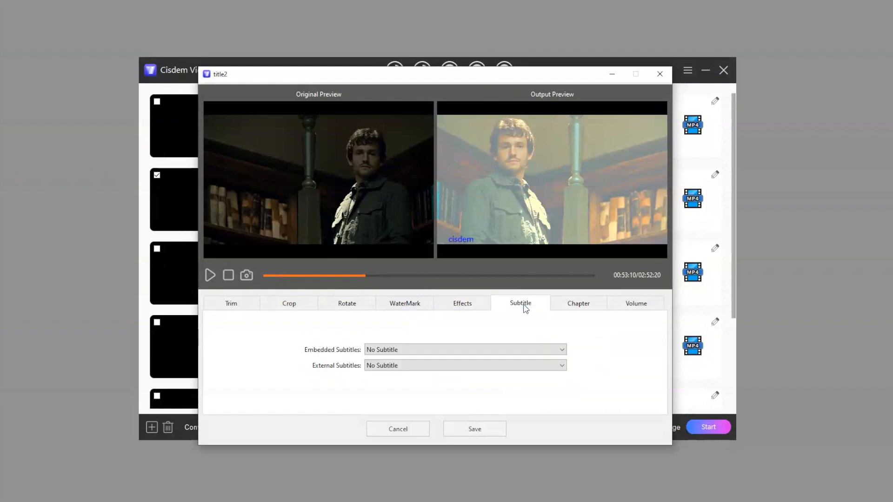
pyautogui.click(465, 350)
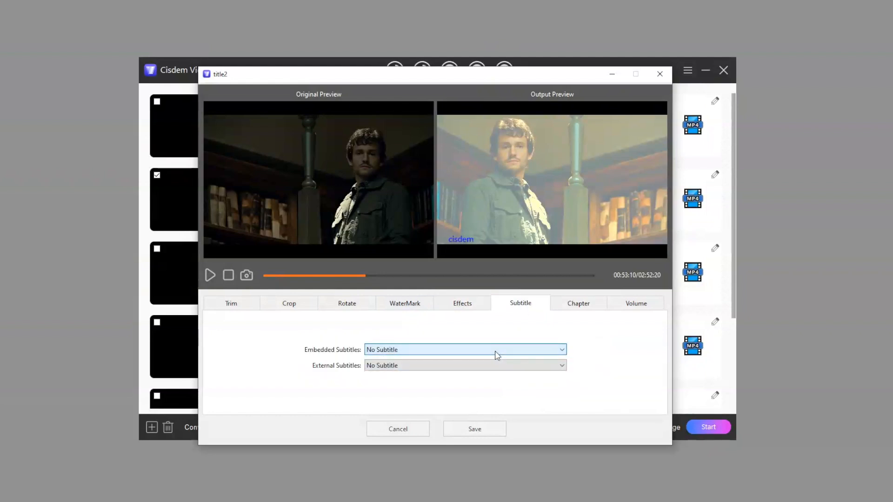
pyautogui.click(578, 303)
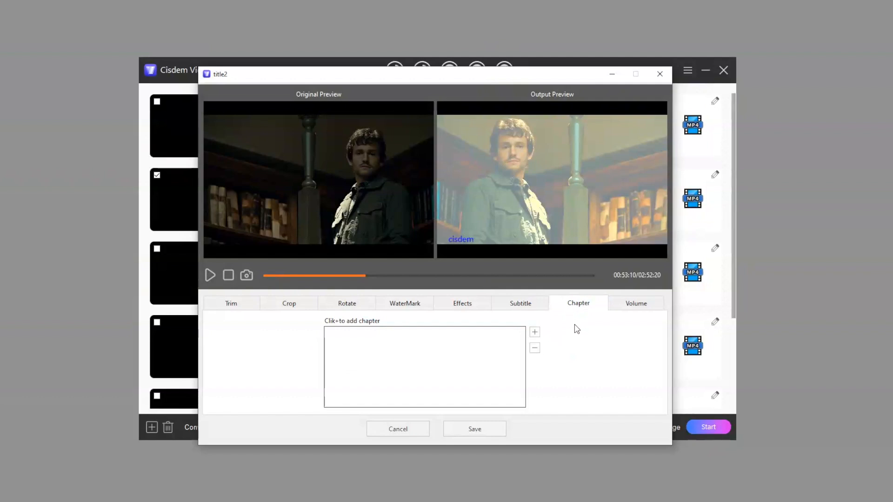
pyautogui.click(635, 303)
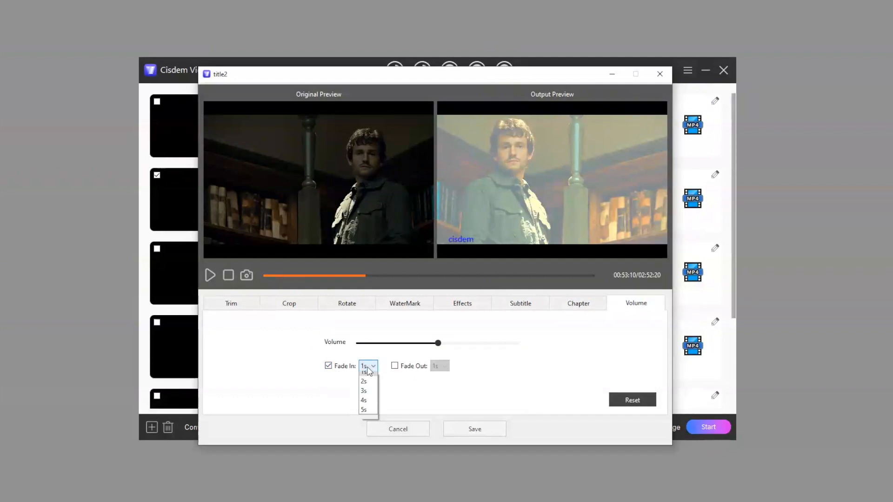
pyautogui.click(363, 372)
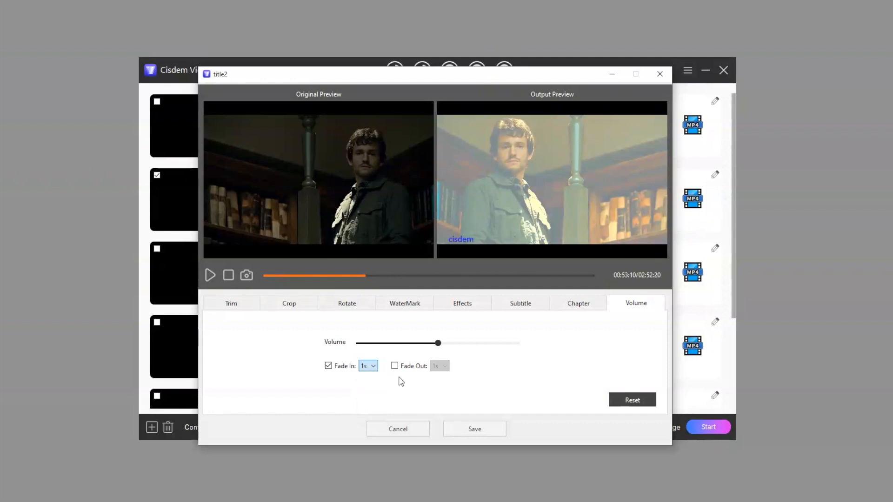
pyautogui.click(368, 366)
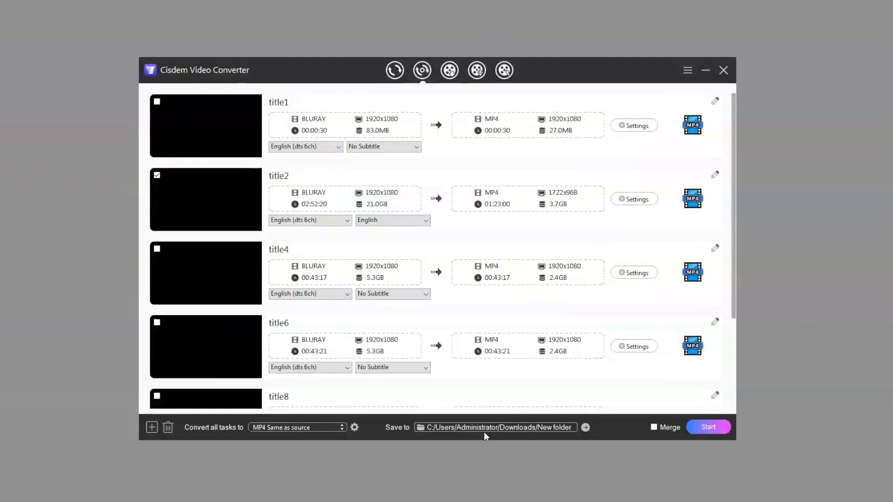
pyautogui.moveTo(703, 412)
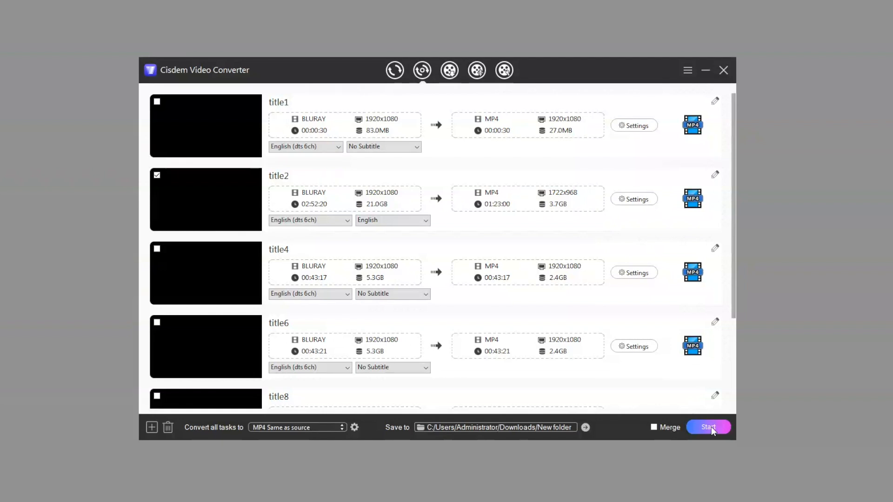
# - Start converting the checked title2 to MP4
pyautogui.click(708, 427)
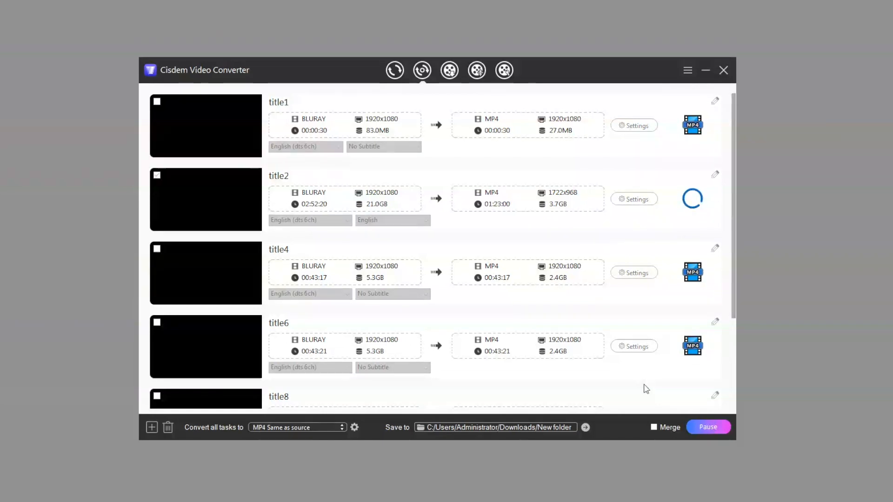